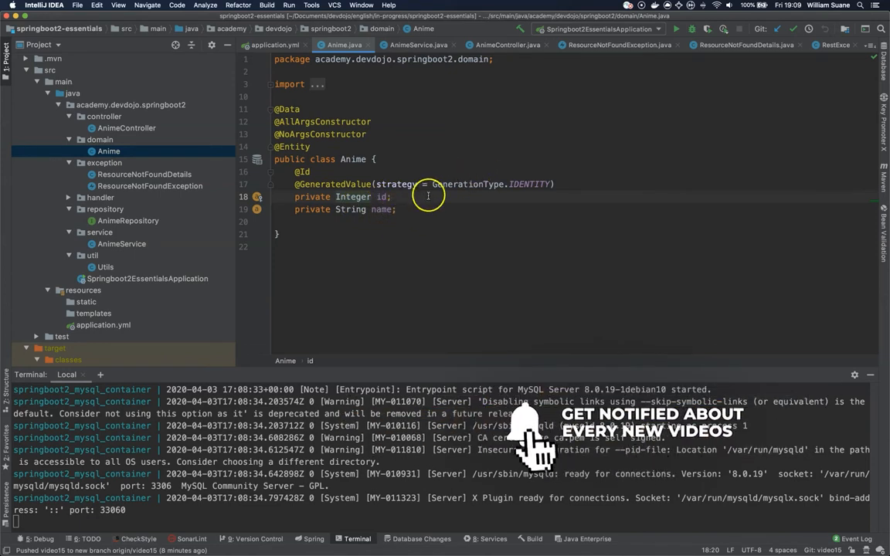
Step: Place the cursor at the end of the id field in Anime.java
click(390, 197)
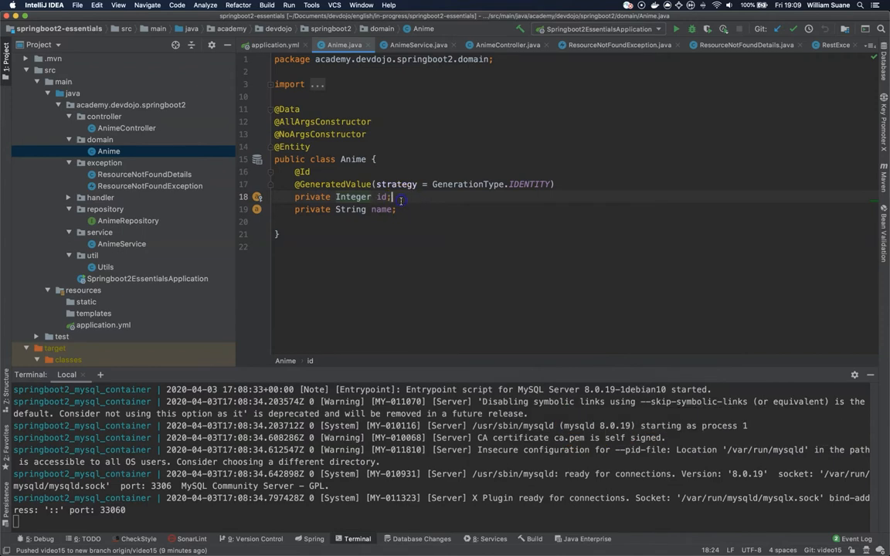
mouse_move(501, 216)
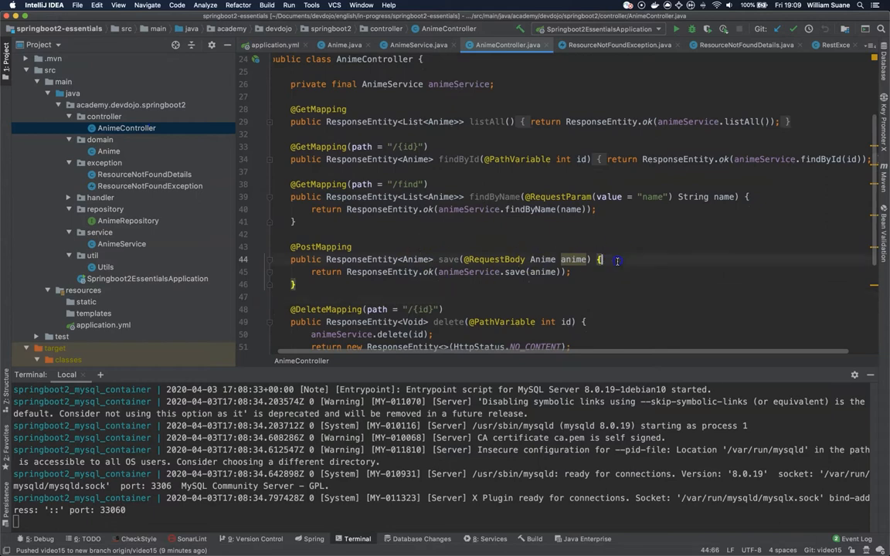
Step: Begin an if (anime.getName() == null) check in save(), then abandon it
text(if)
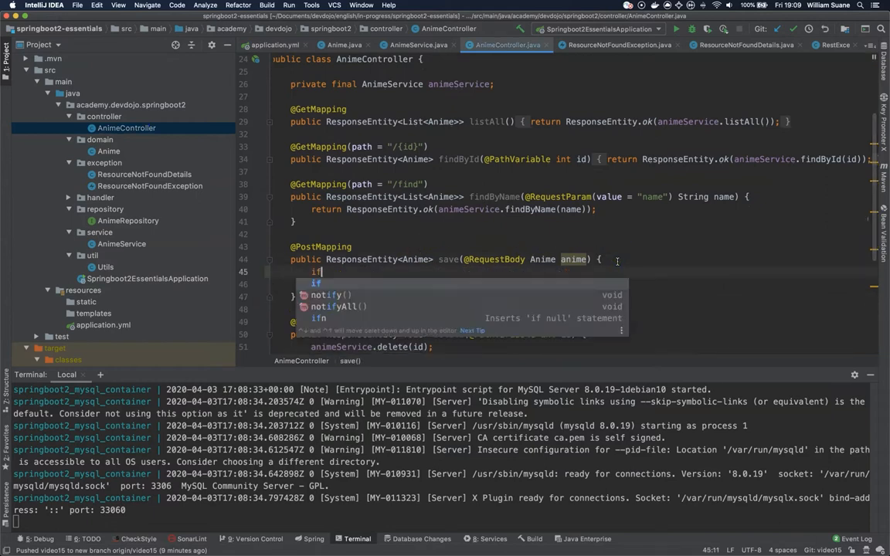
text((anime.getName() ==)
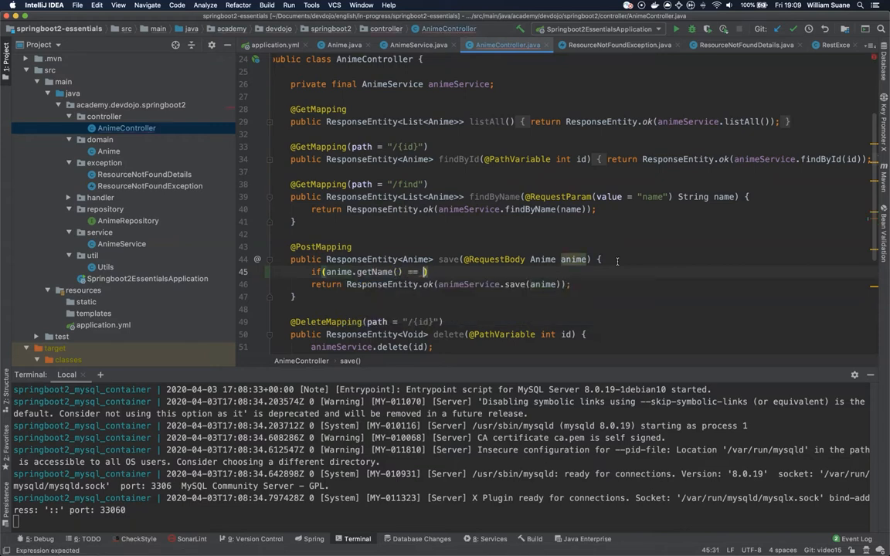
text(null)
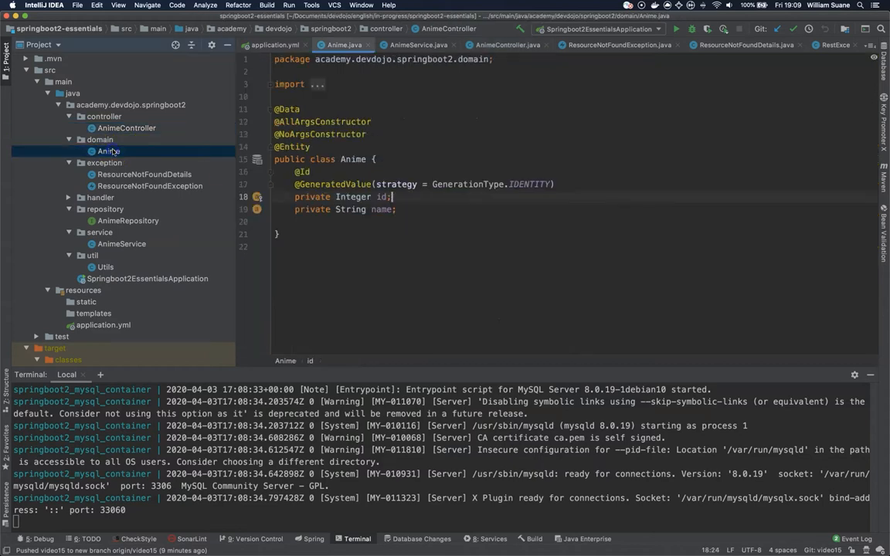
text(@)
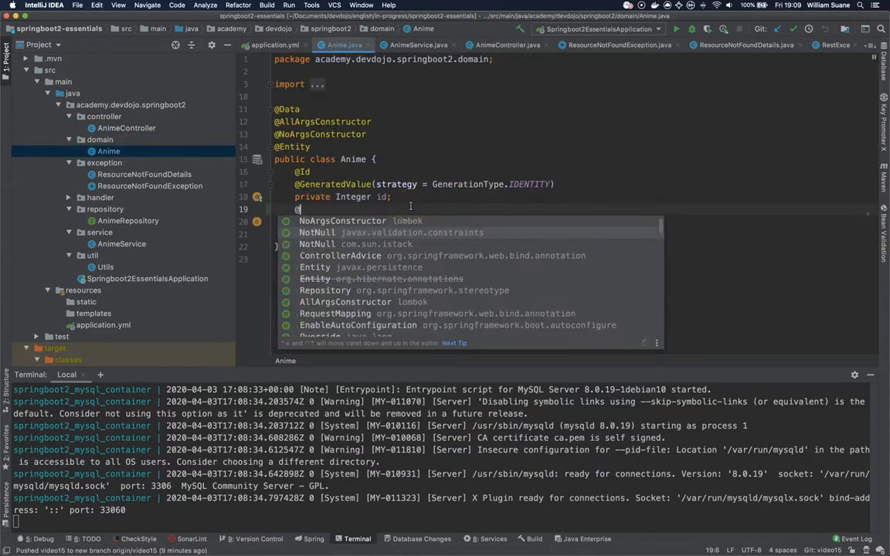
text(NotNull)
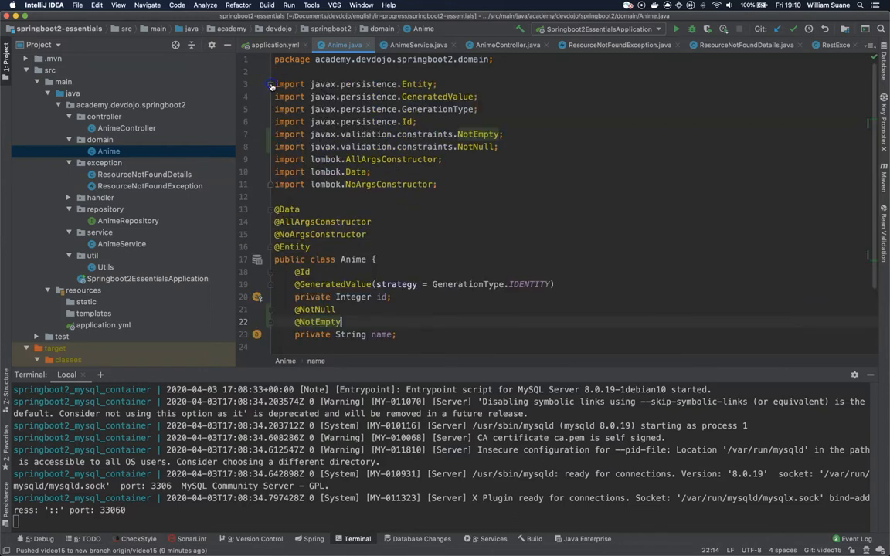
click(271, 84)
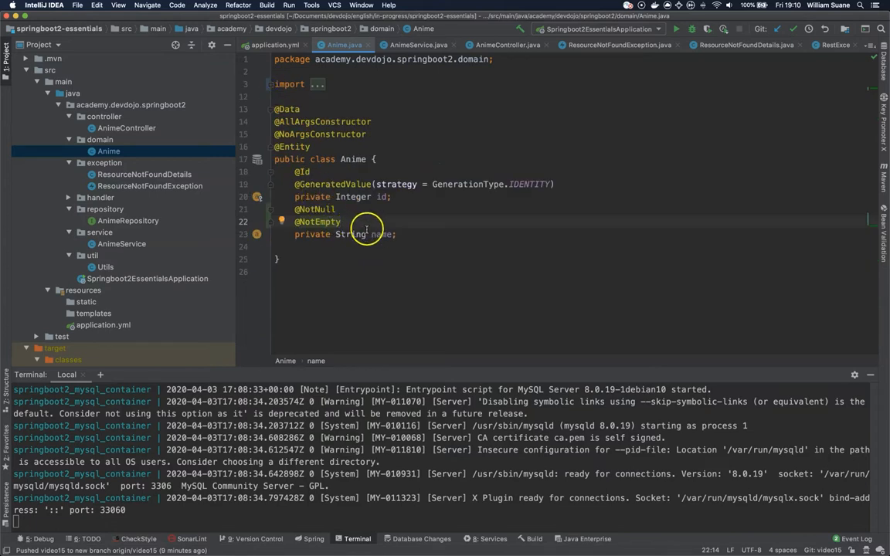
mouse_move(365, 294)
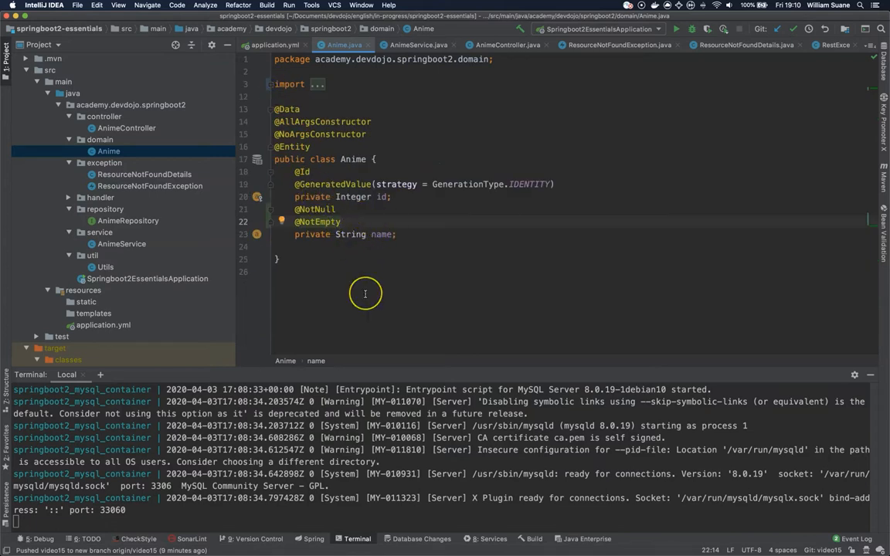
text(())
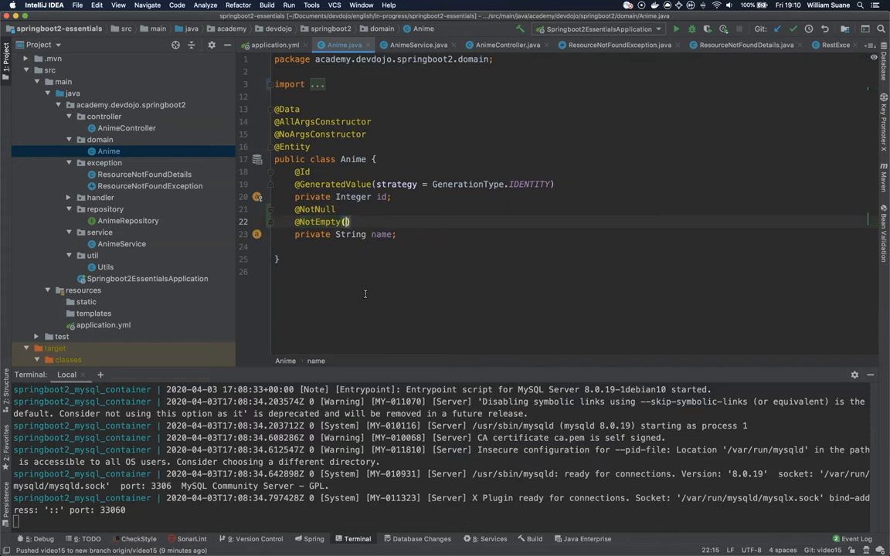
text(message = ")
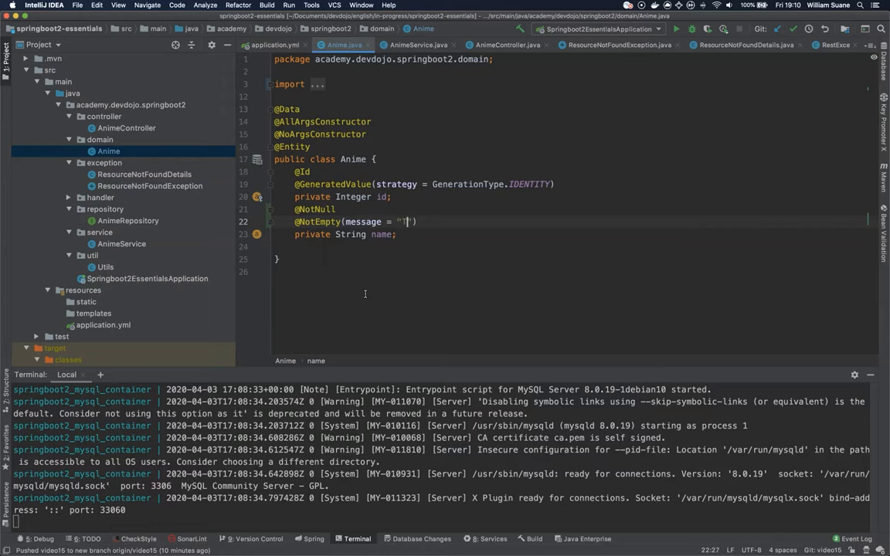
text(The name of this anime cannot be empty)
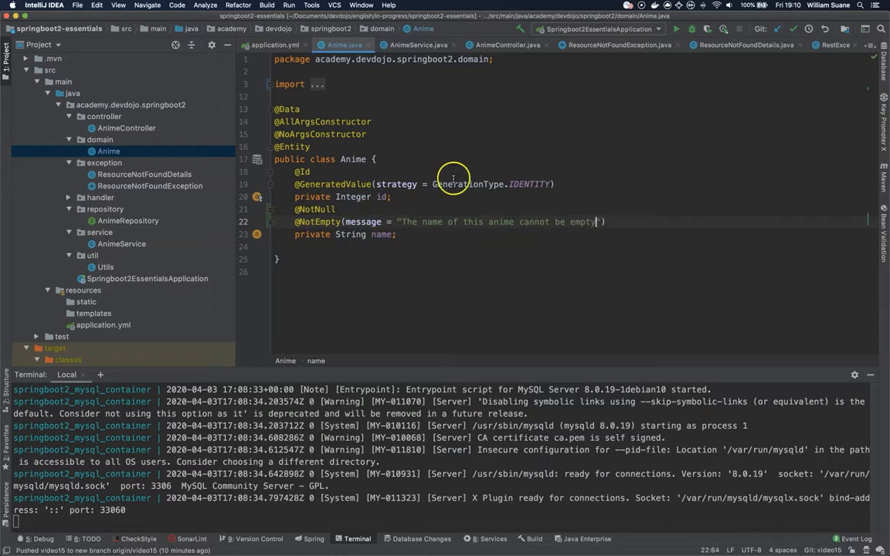
mouse_move(377, 234)
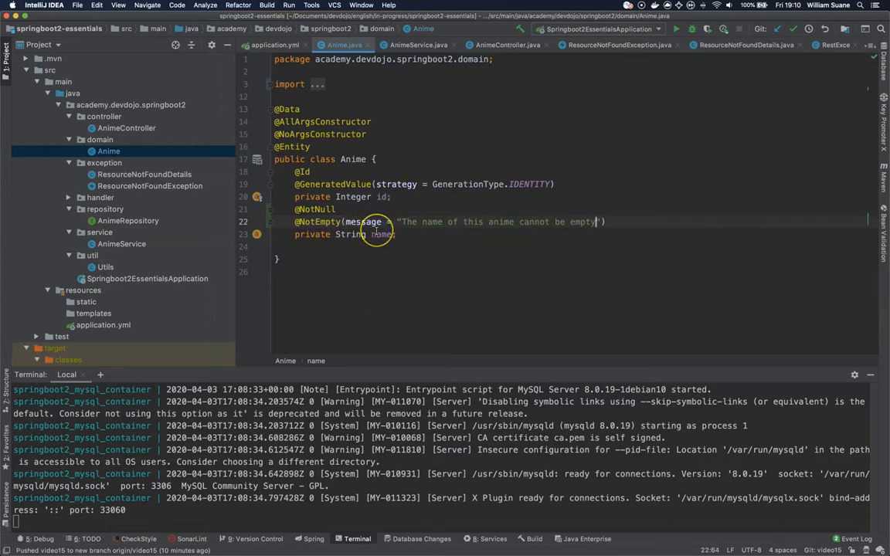
mouse_move(413, 234)
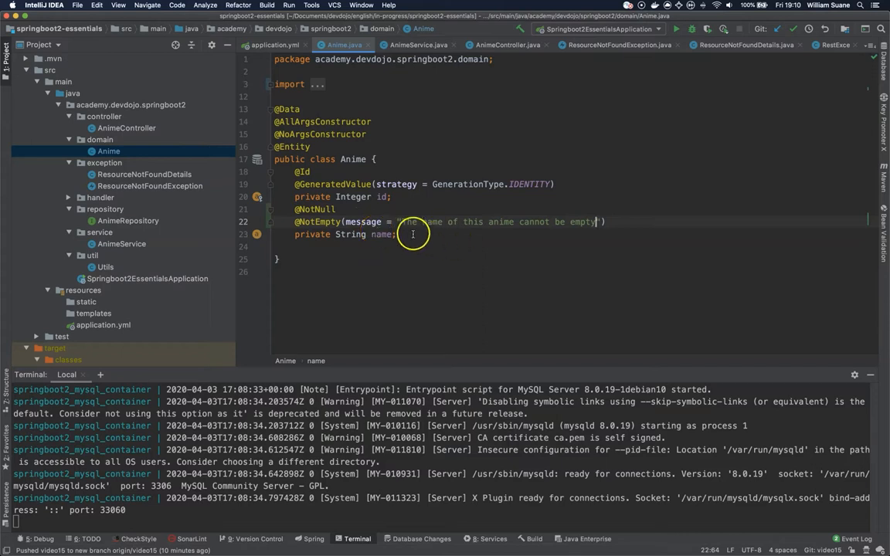
click(506, 45)
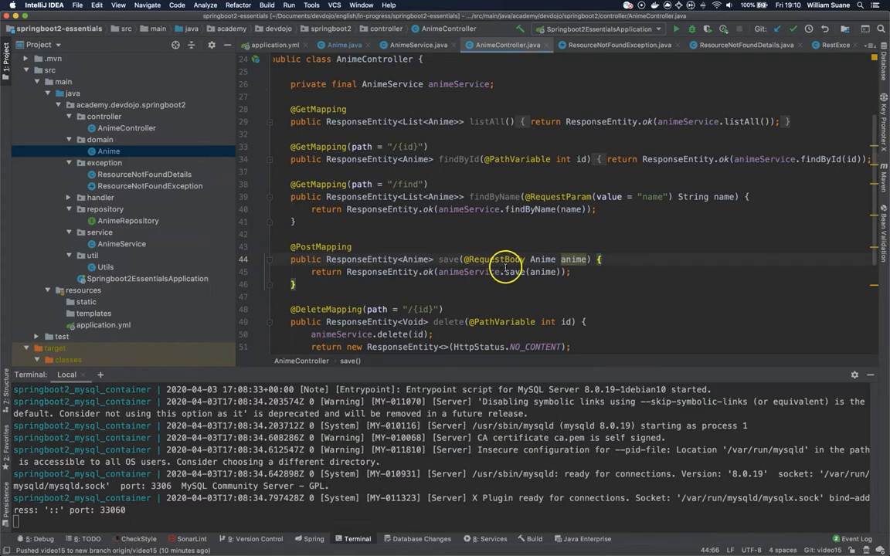
mouse_move(524, 266)
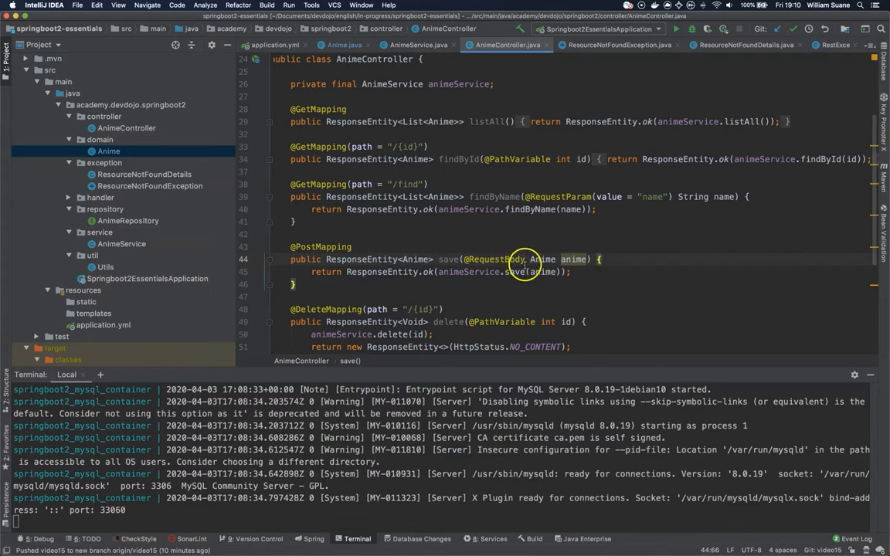
text(@)
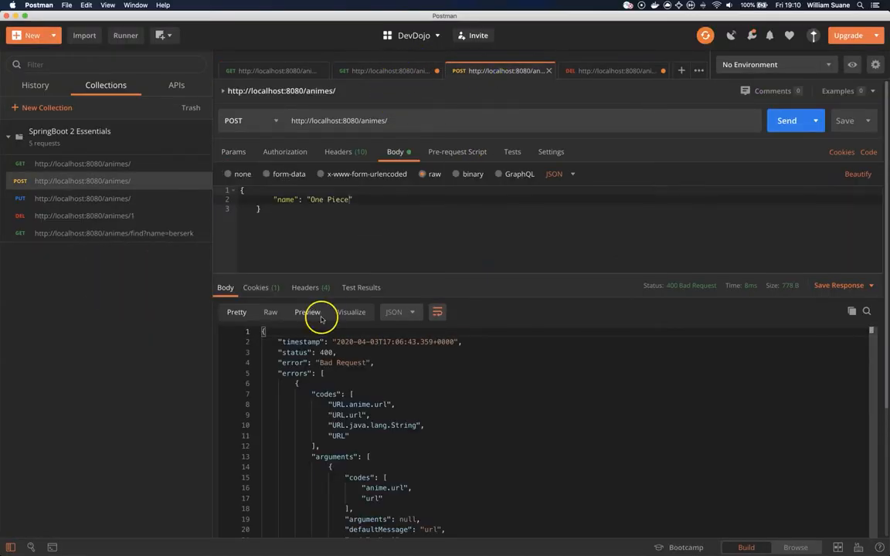
mouse_move(337, 386)
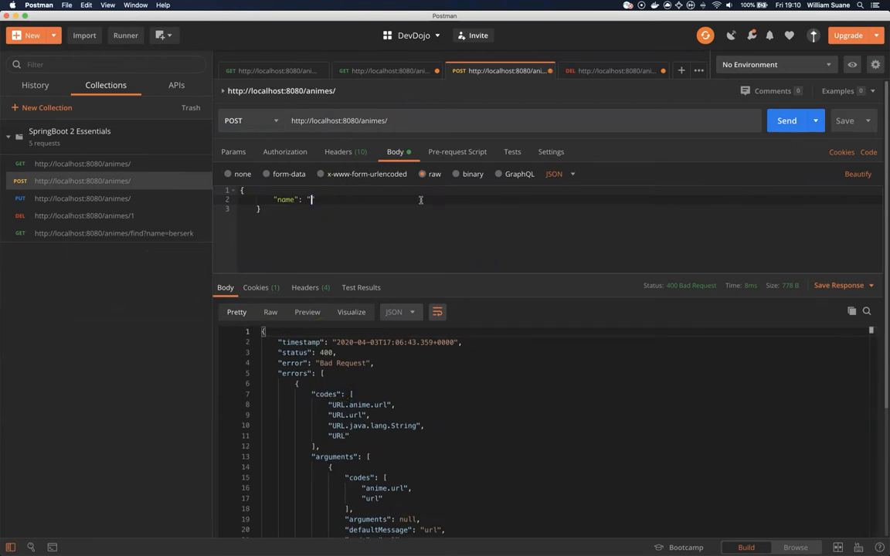
Step: POST an empty name and highlight the 'The name of this anime cannot be empty' message
click(786, 120)
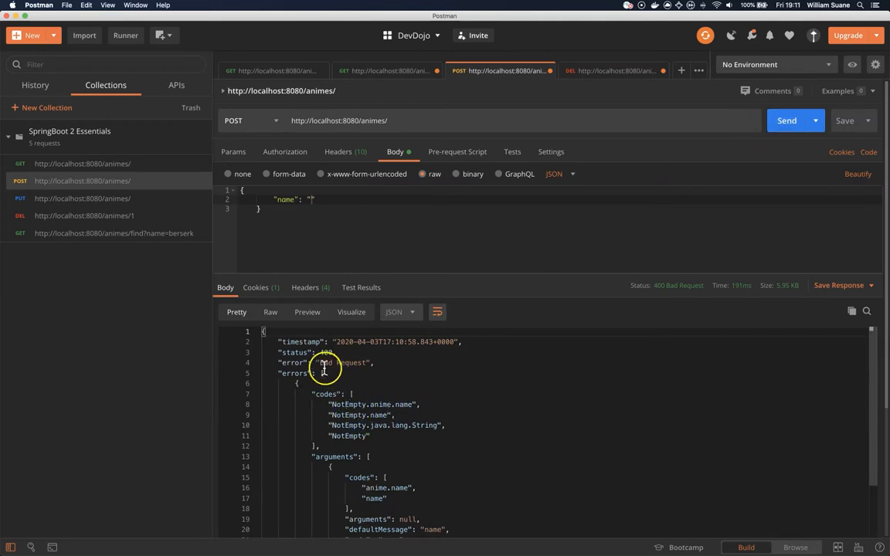
double_click(341, 362)
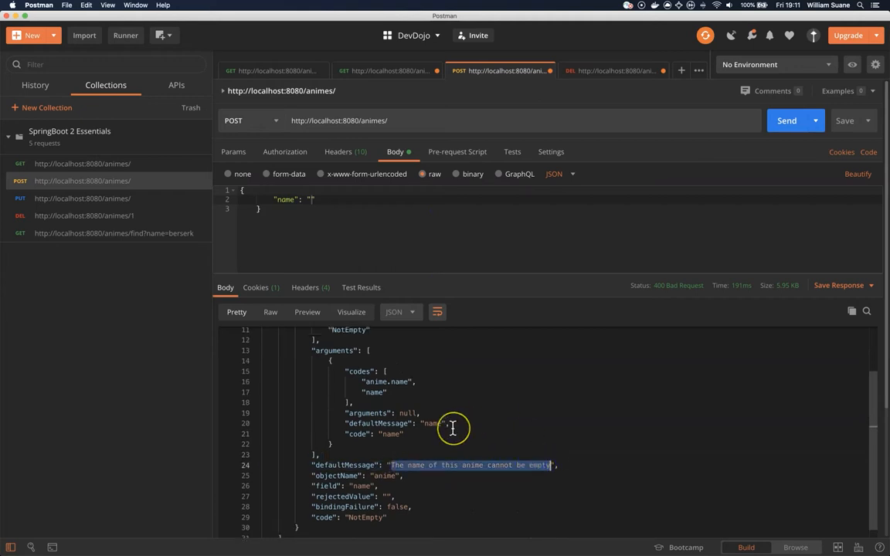
scroll(down, 3)
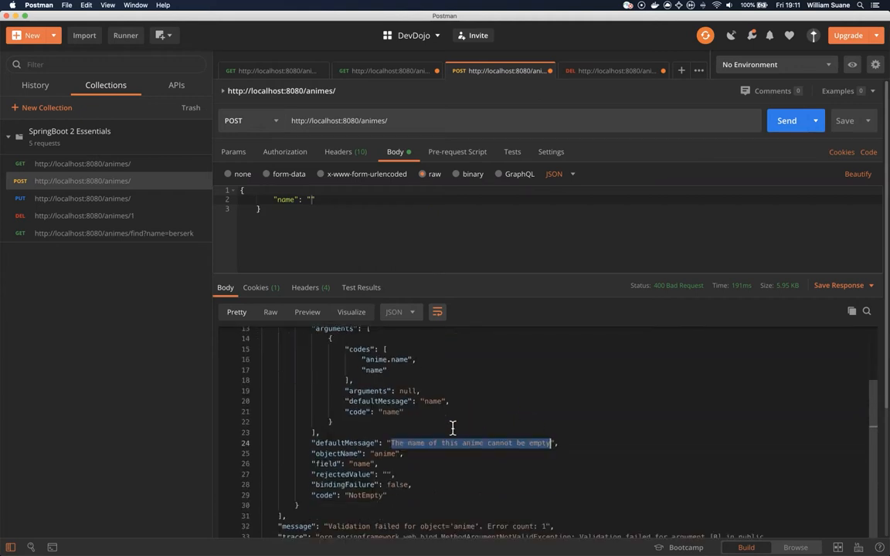
scroll(up, 3)
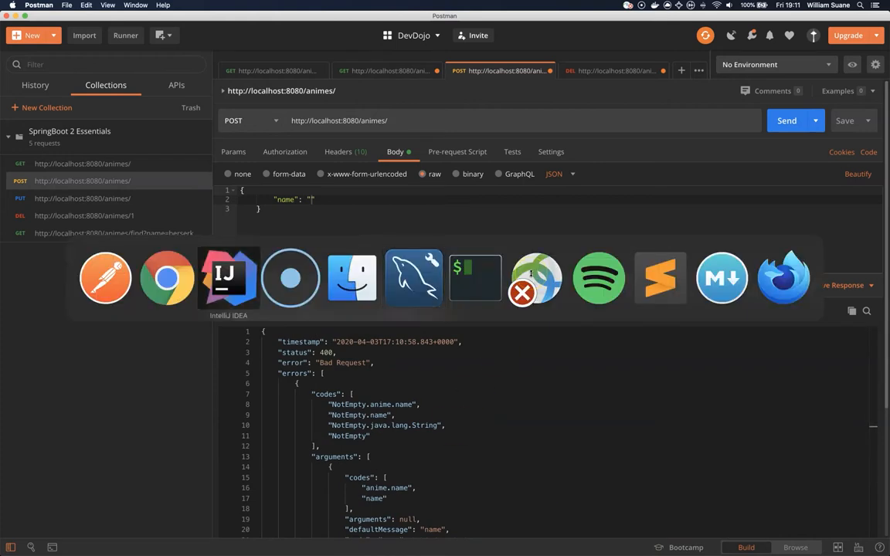
click(229, 278)
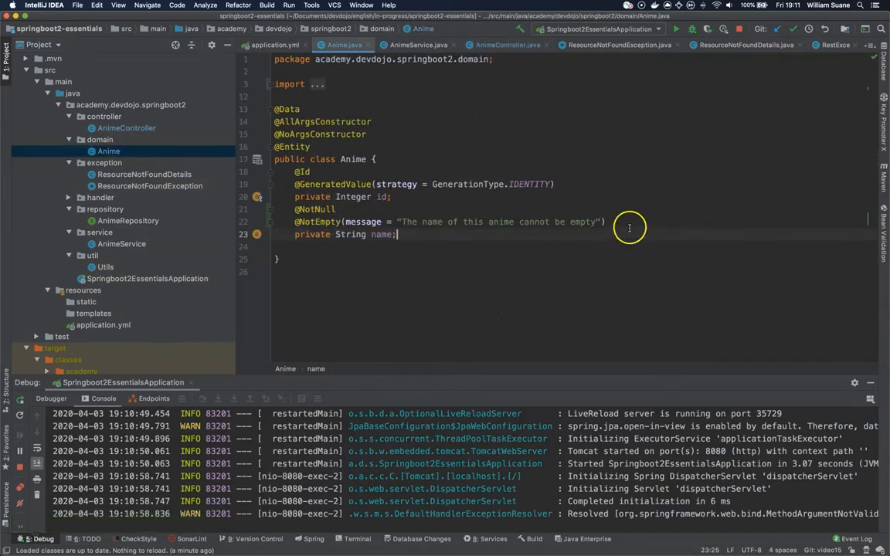
mouse_move(453, 235)
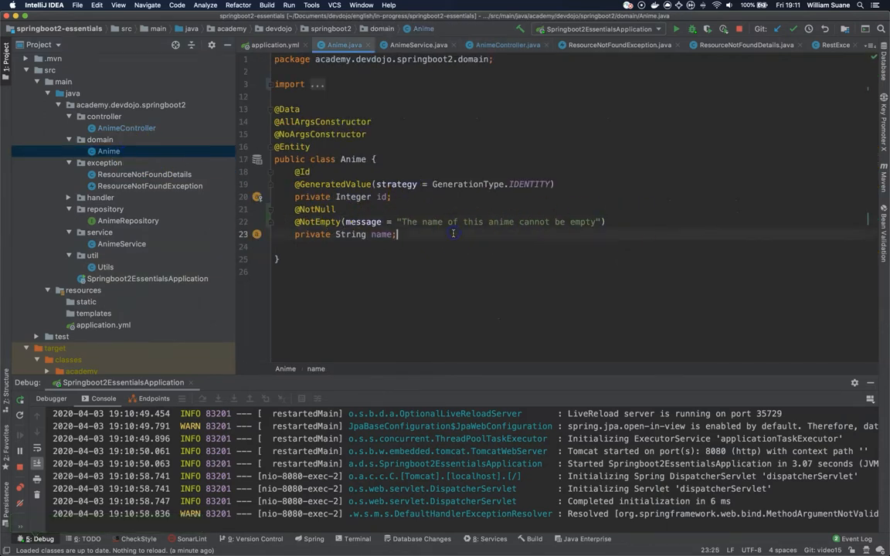
key(enter)
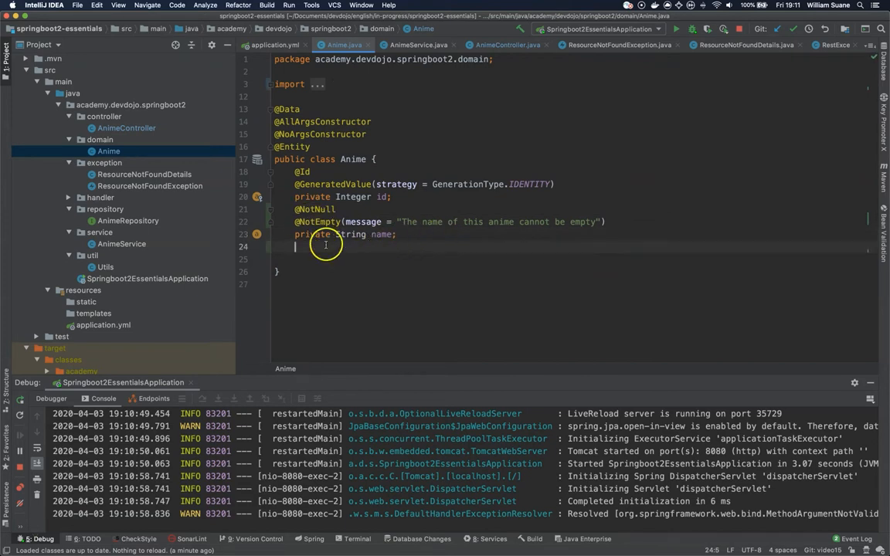
text(@URL)
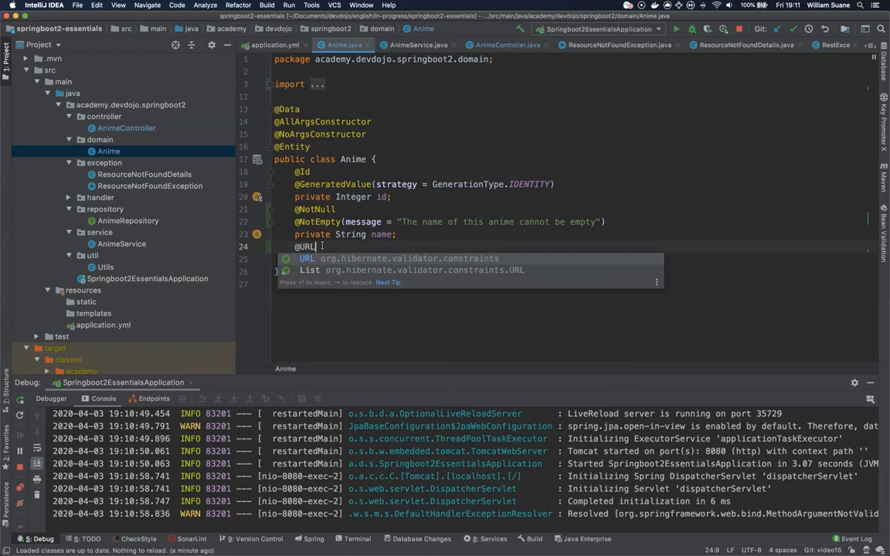
mouse_move(399, 262)
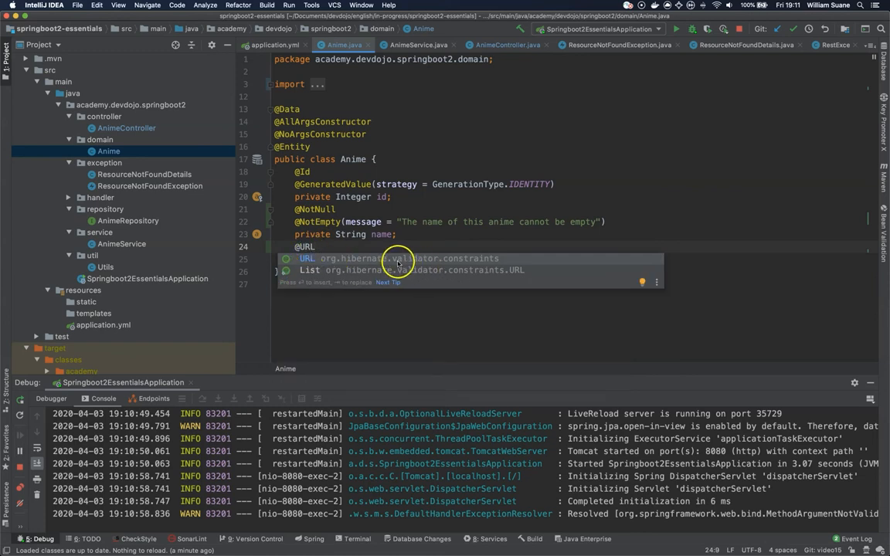
mouse_move(371, 263)
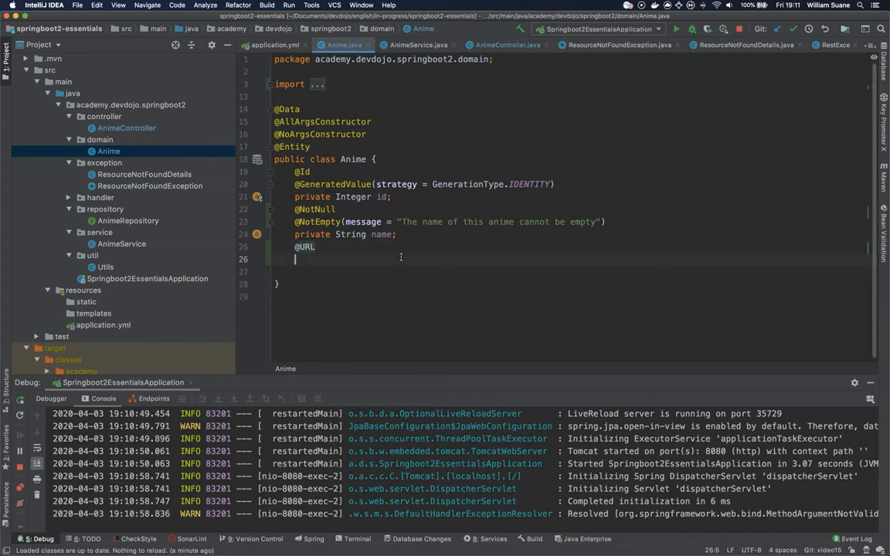
text(private String url;)
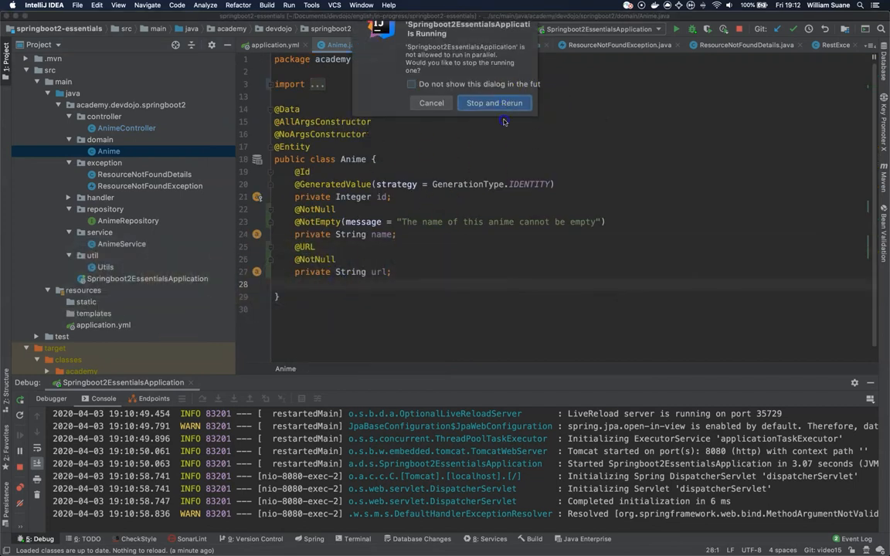
Step: Restart the app, then POST name 'One Piece' with url 'invalid' to /animes
click(494, 102)
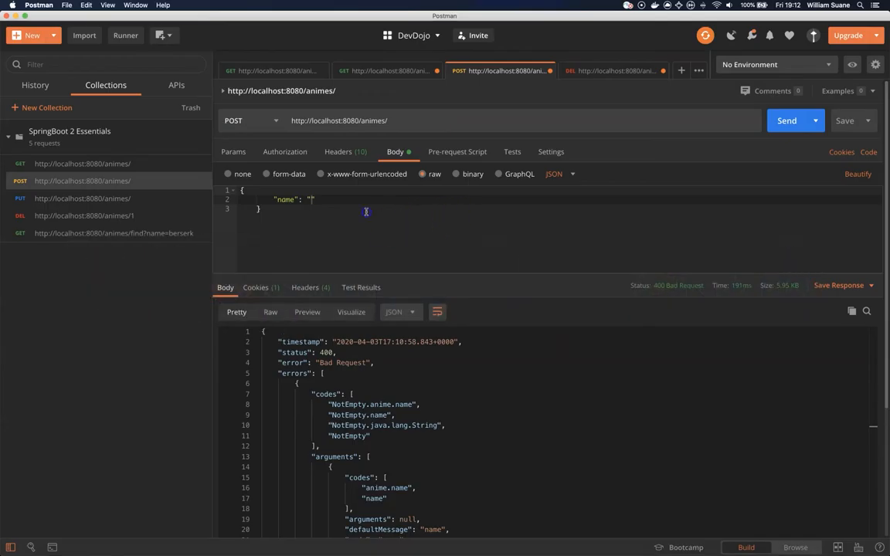
text(One Piece)
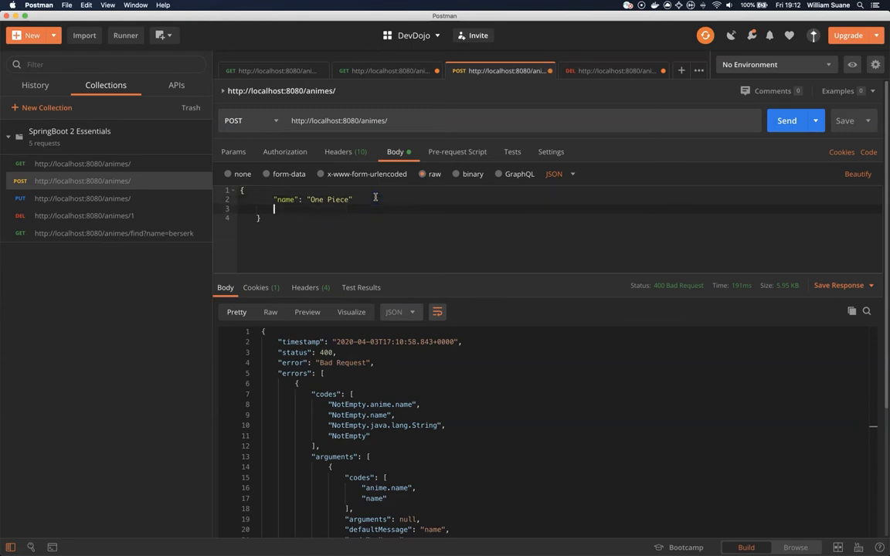
text(")
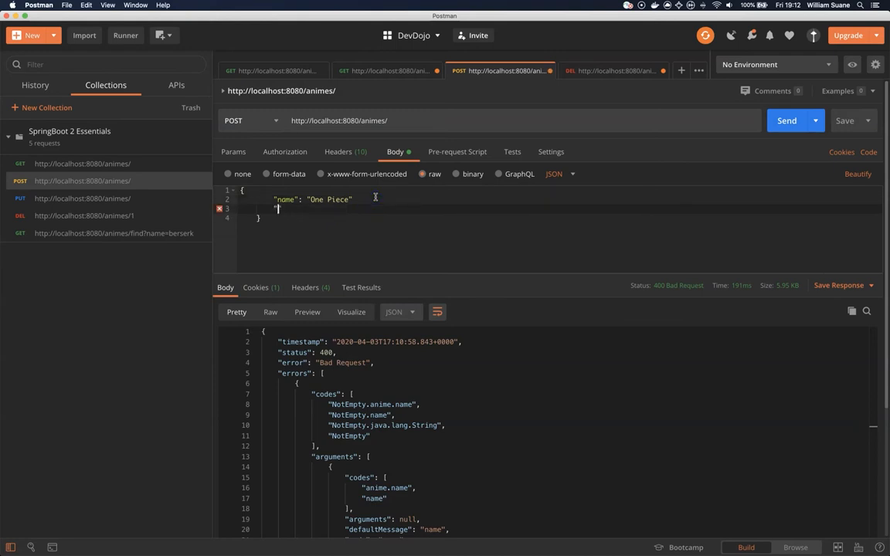
text(url": "invalid)
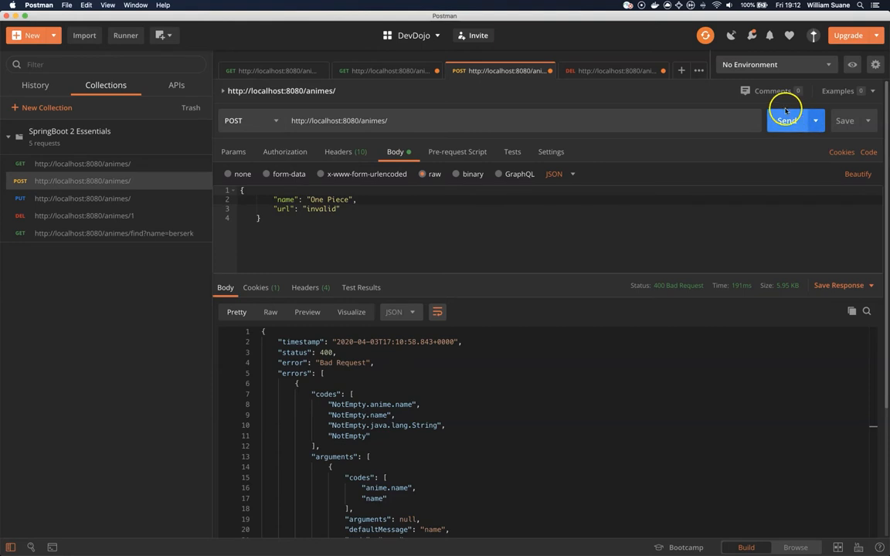
click(786, 121)
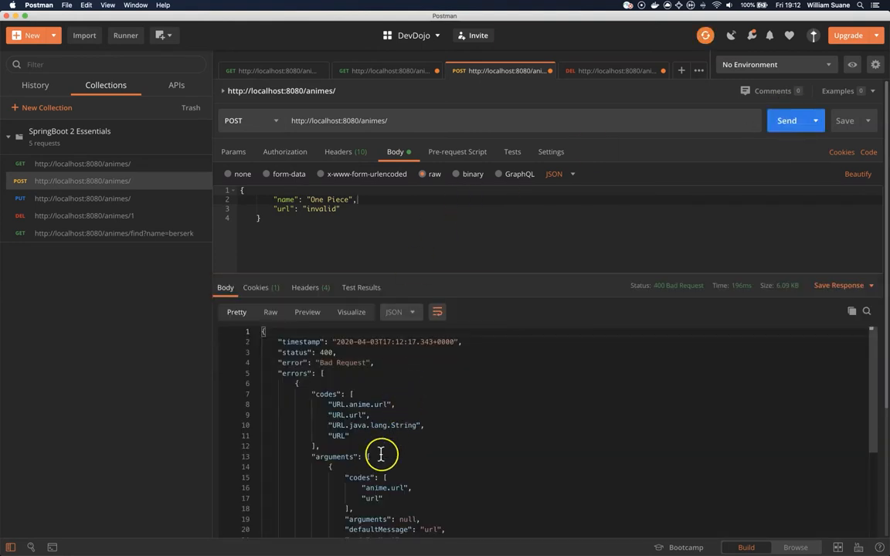
mouse_move(332, 404)
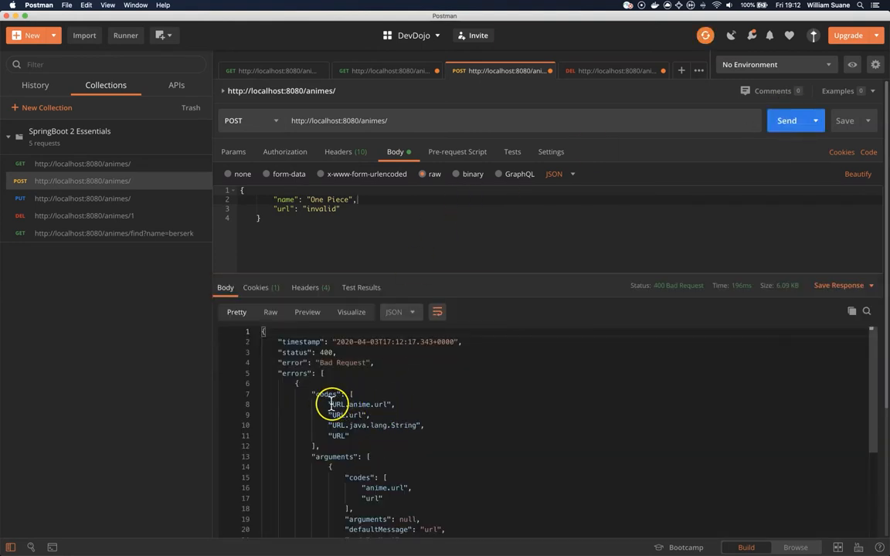
Step: Scroll the 400 response down to the url field's 'must be a valid URL' error
scroll(down, 3)
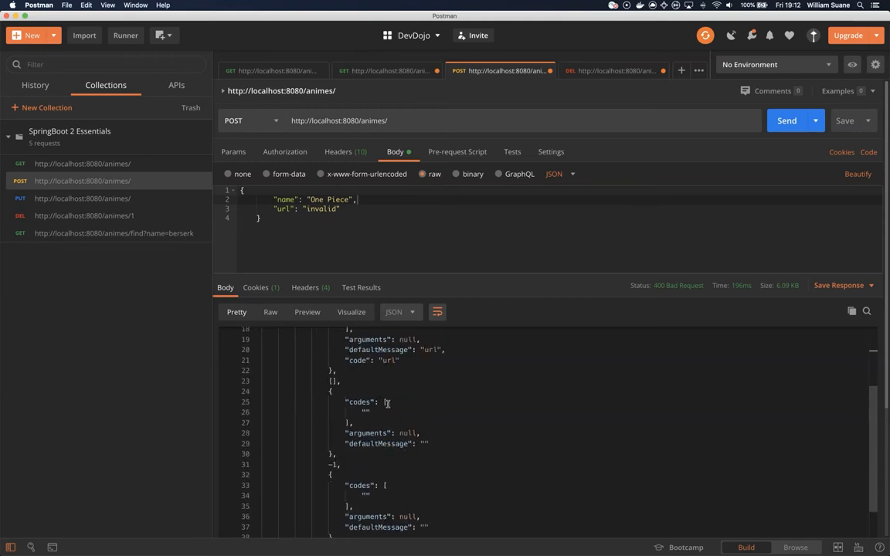
scroll(down, 3)
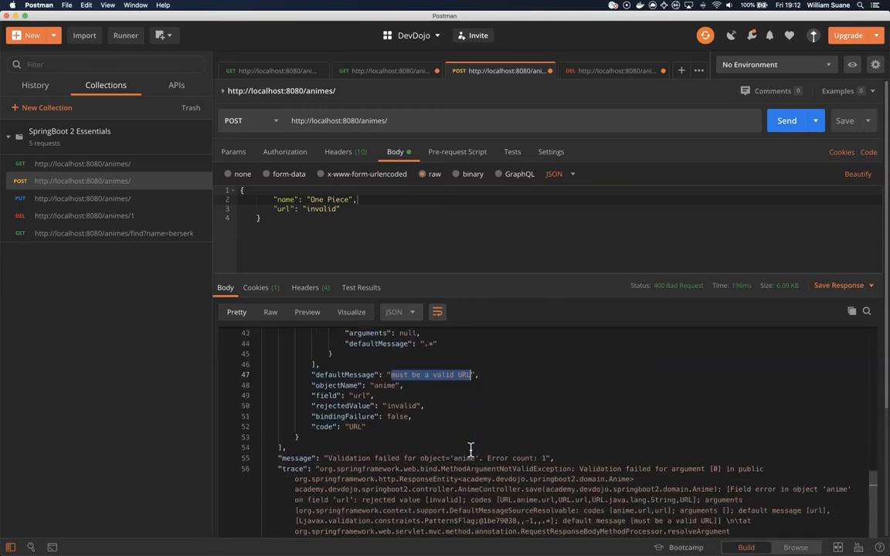
scroll(down, 3)
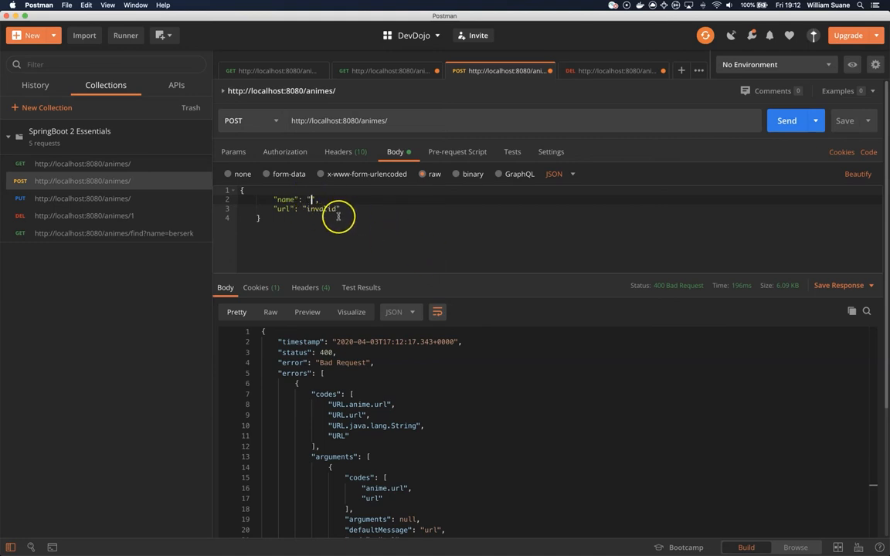
Step: Resend with empty name and invalid url, reviewing the URL and NotEmpty errors
click(786, 120)
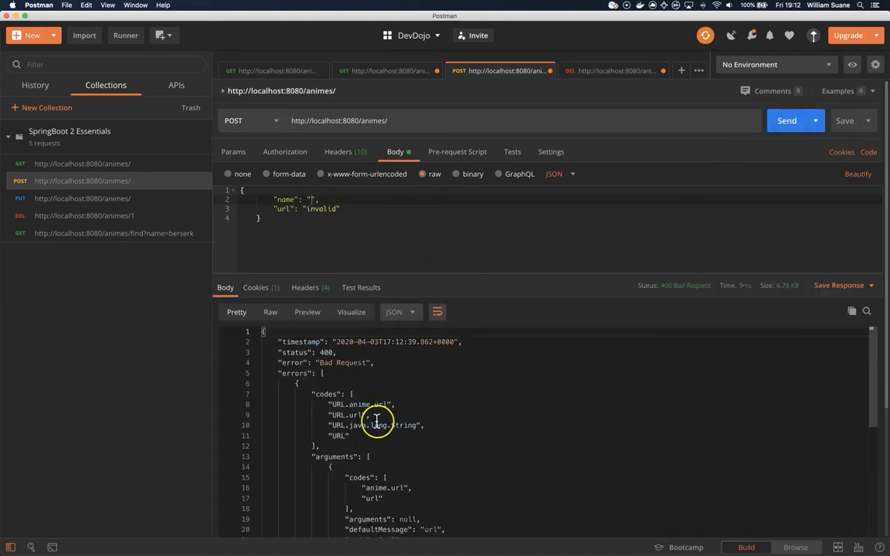
scroll(down, 3)
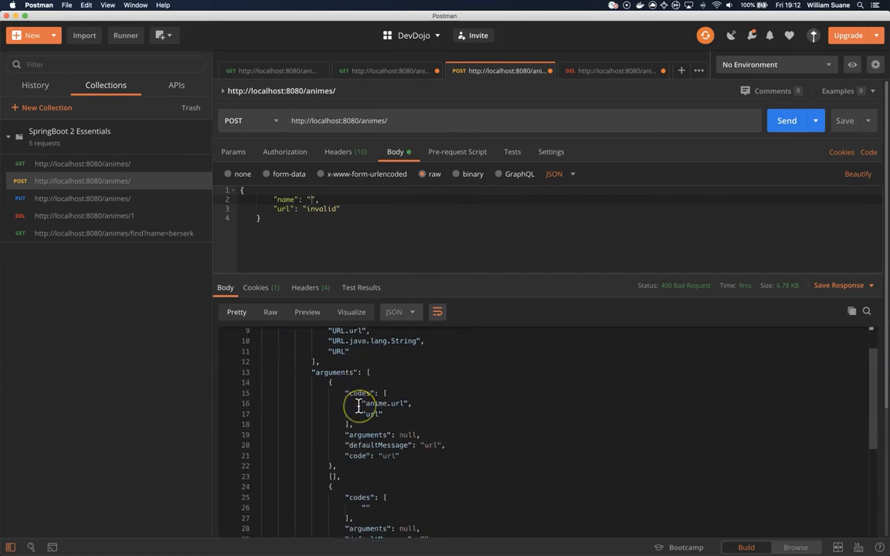
scroll(down, 3)
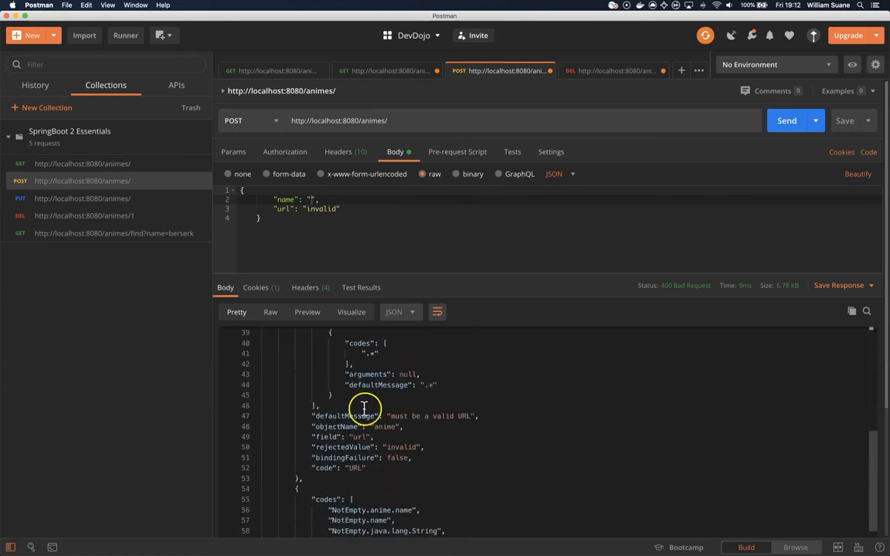
scroll(down, 3)
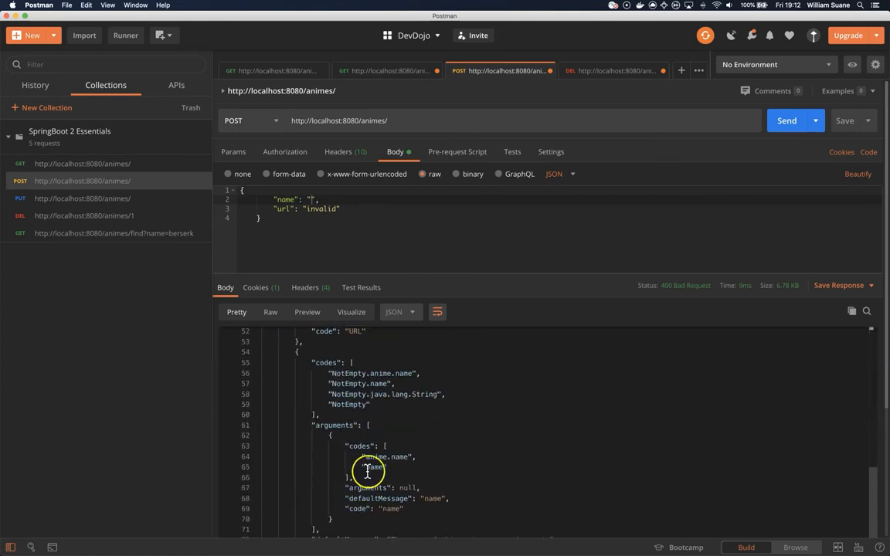
scroll(down, 3)
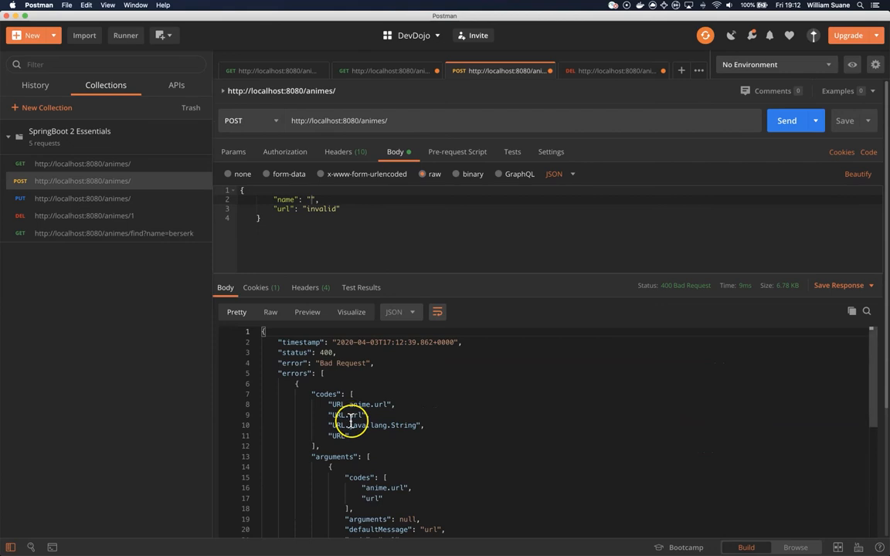
mouse_move(386, 431)
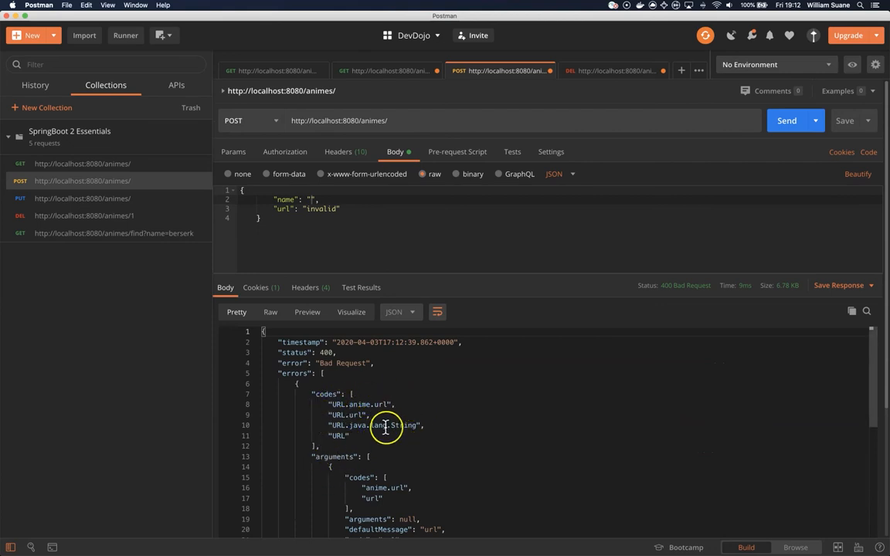
mouse_move(388, 433)
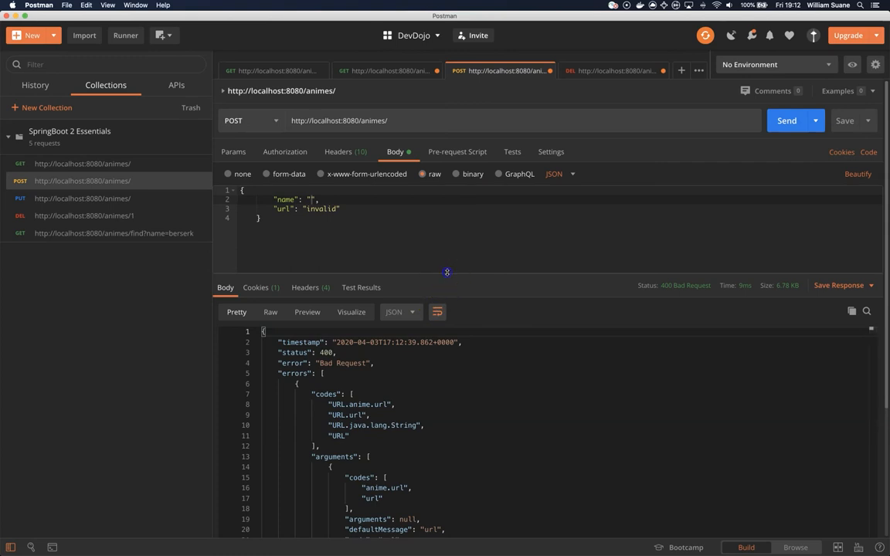
mouse_move(392, 390)
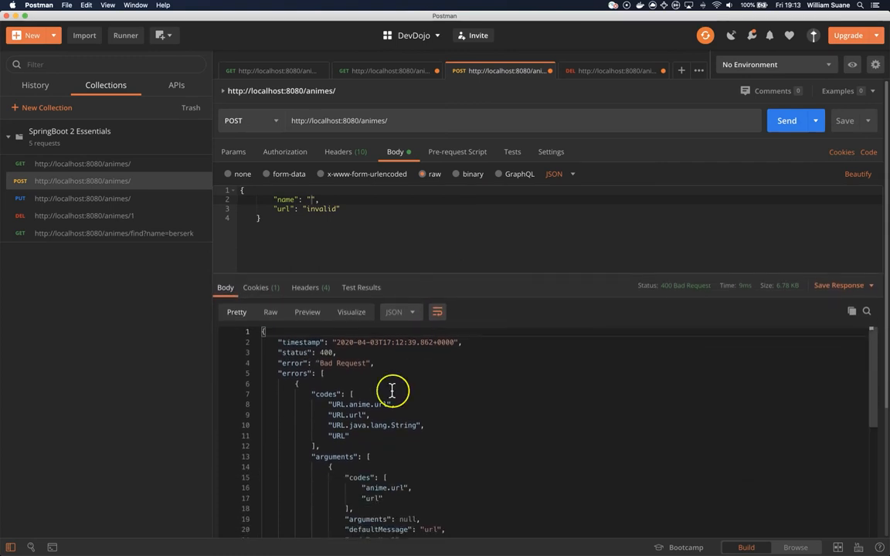
drag(464, 287, 464, 297)
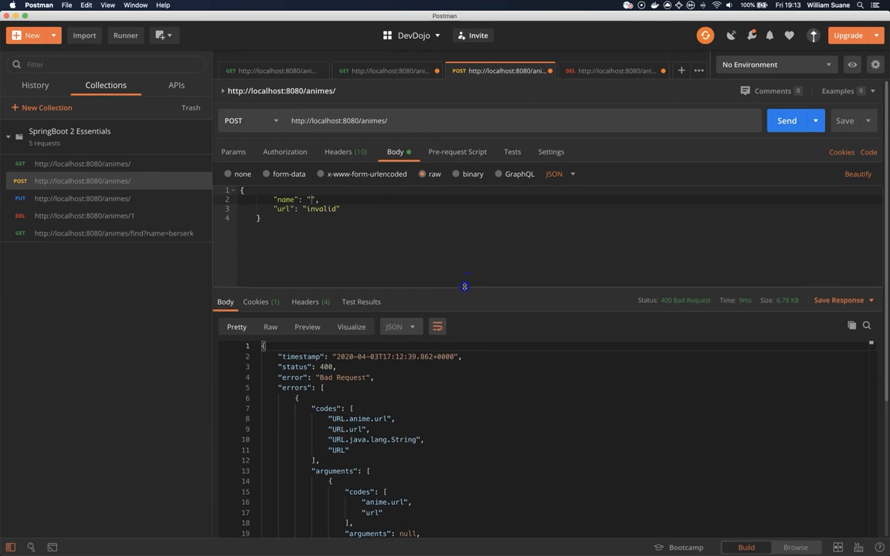
mouse_move(415, 428)
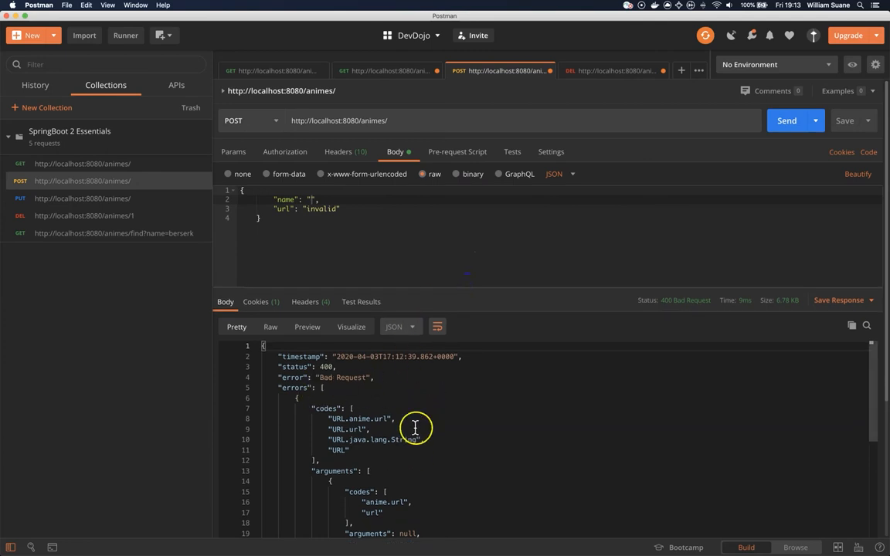
mouse_move(396, 235)
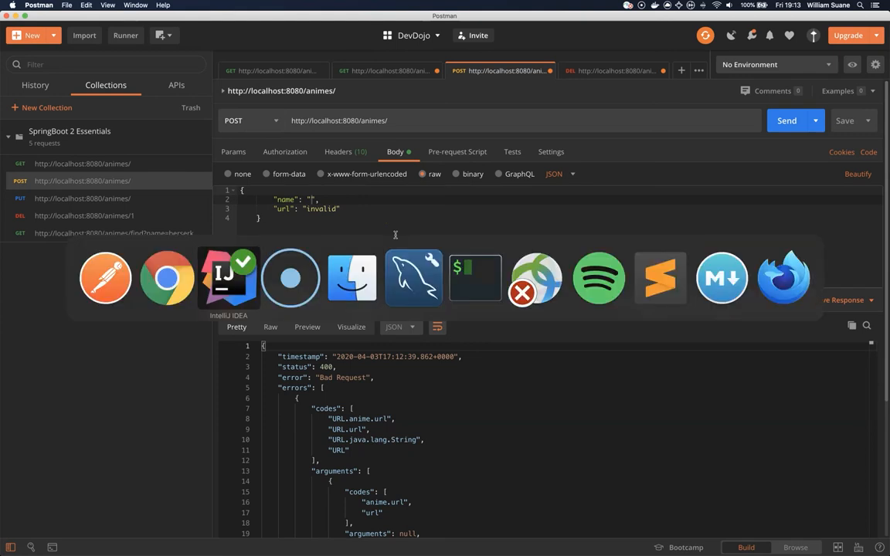
click(229, 278)
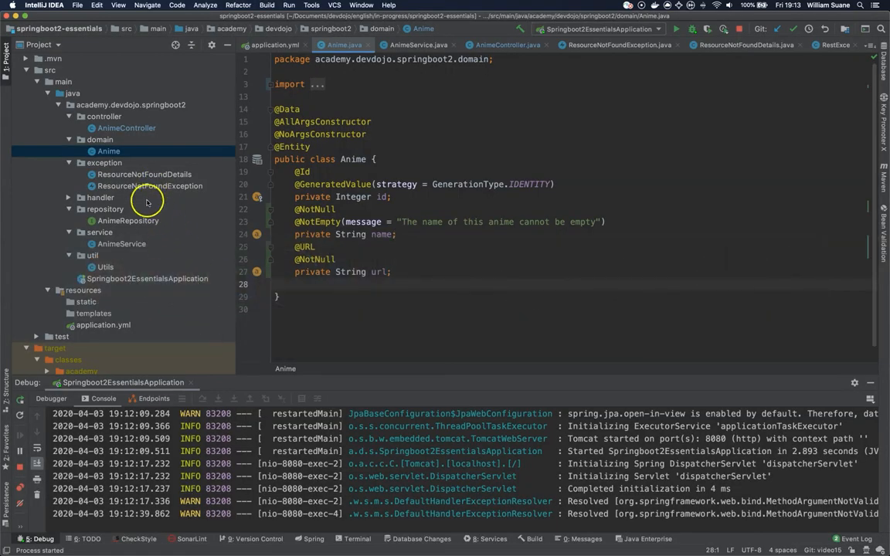
mouse_move(425, 281)
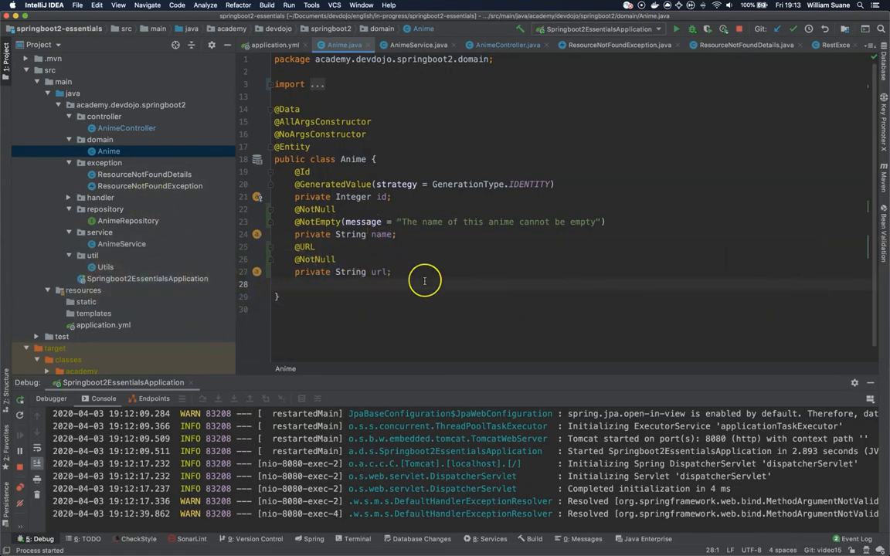
mouse_move(342, 228)
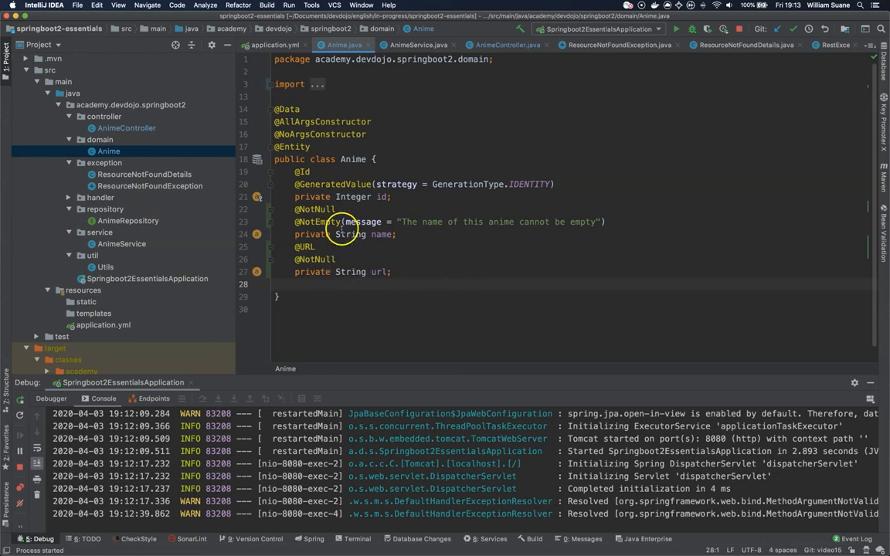